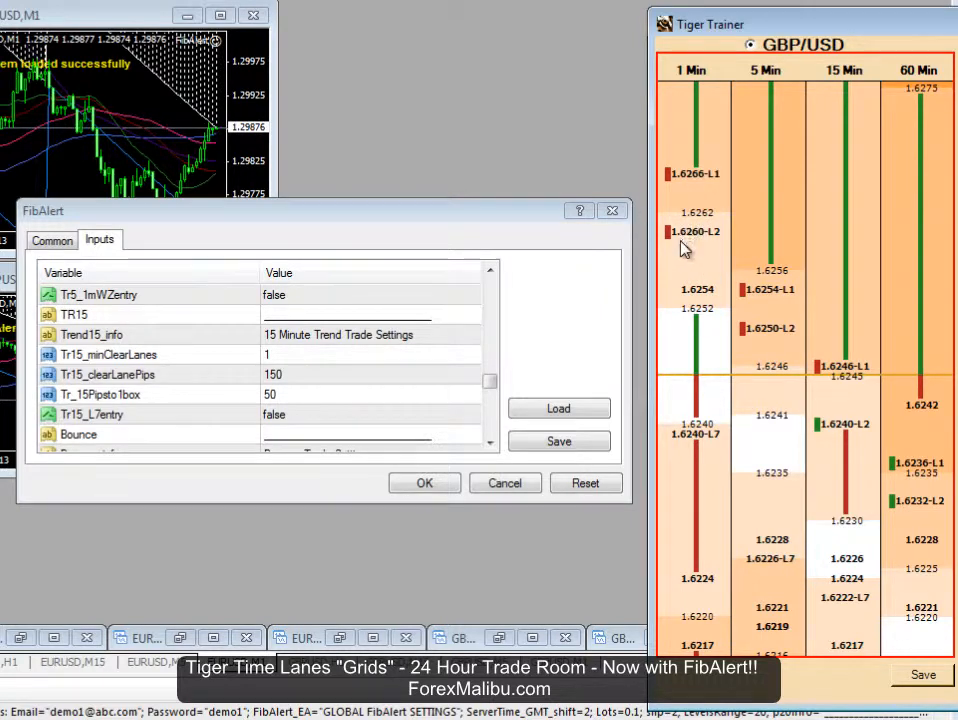
mouse_move(764, 318)
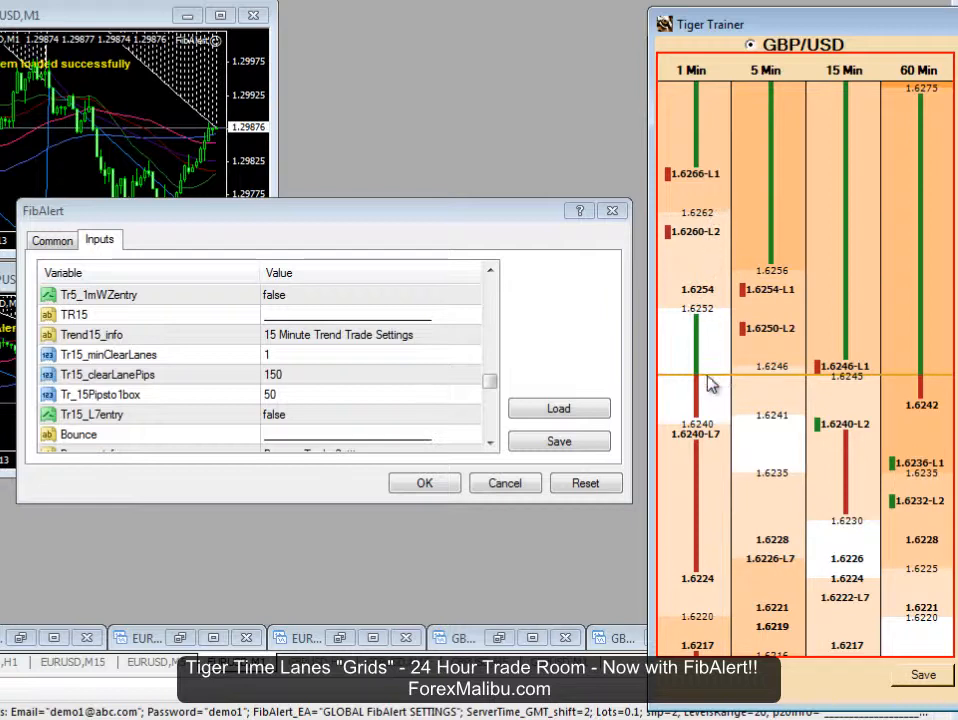
mouse_move(696, 248)
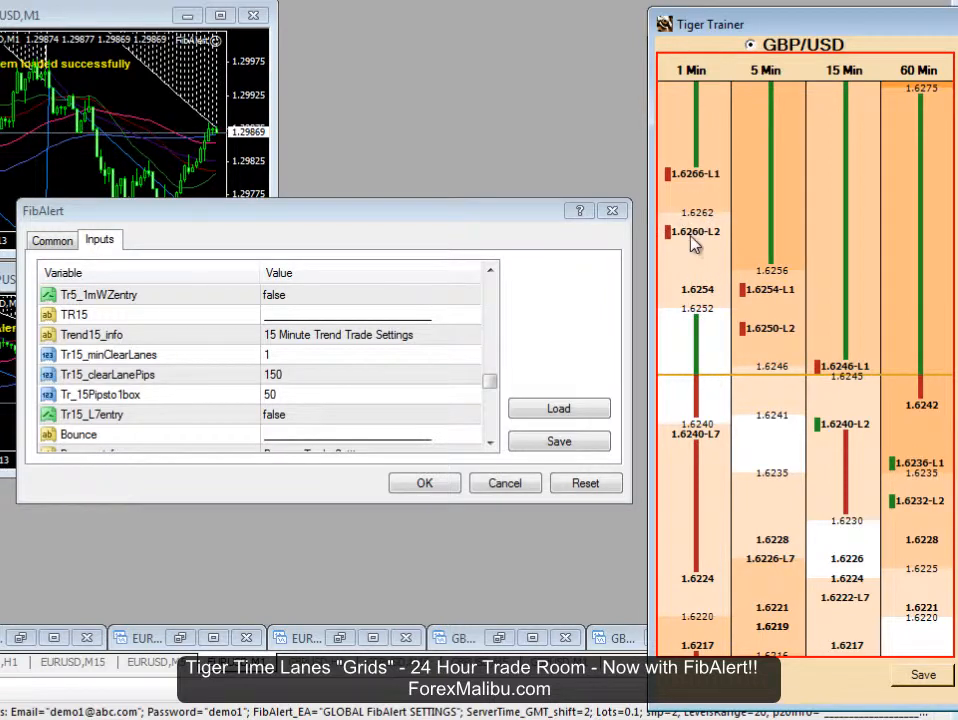
mouse_move(724, 232)
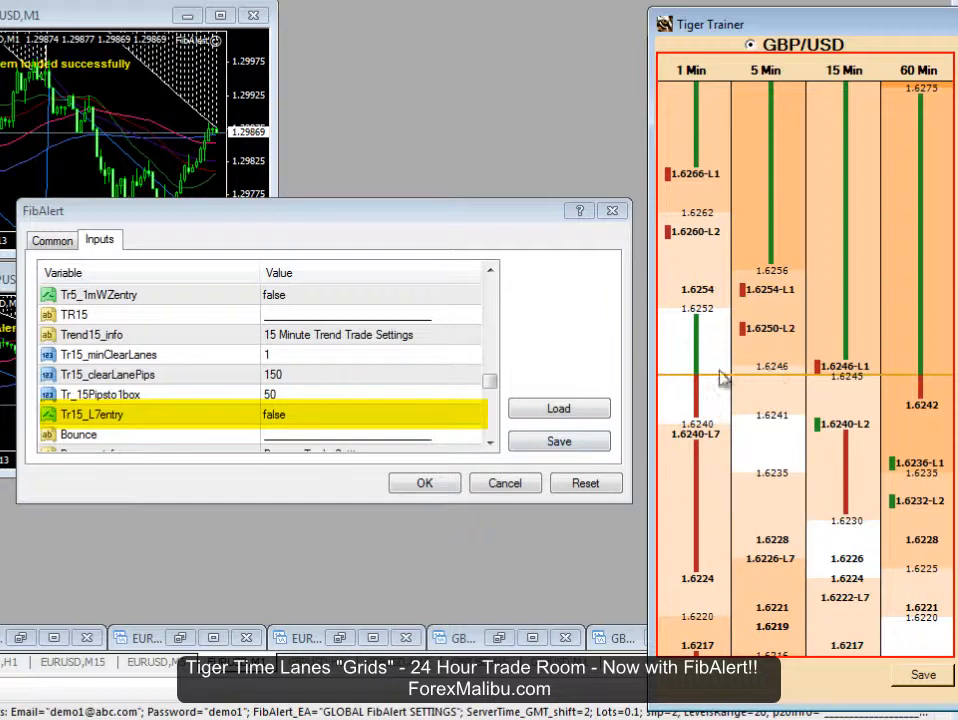
mouse_move(762, 384)
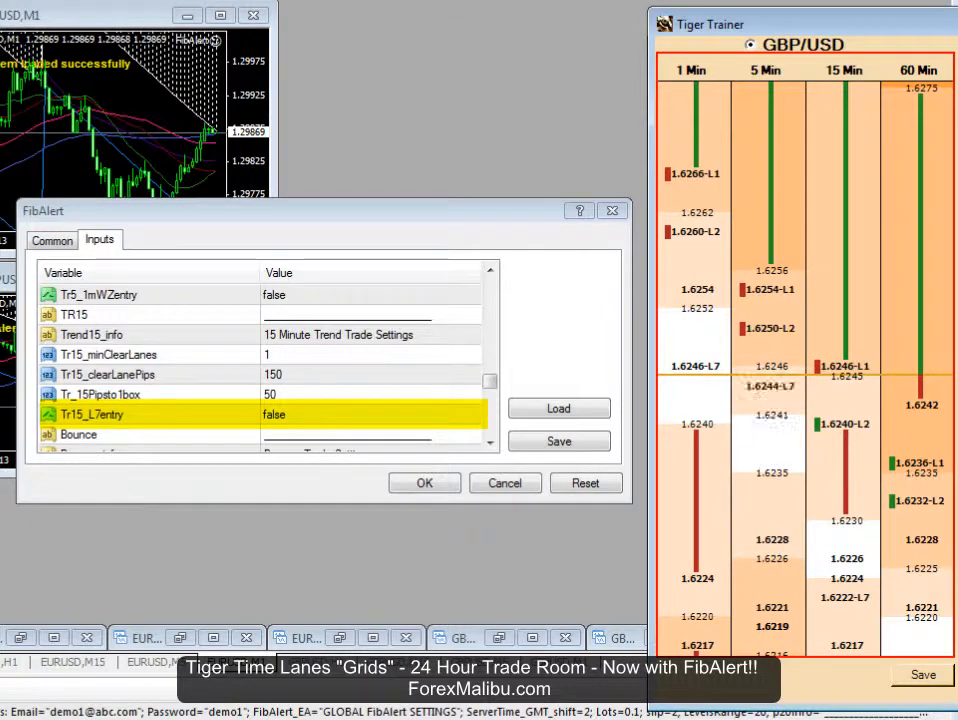
mouse_move(932, 376)
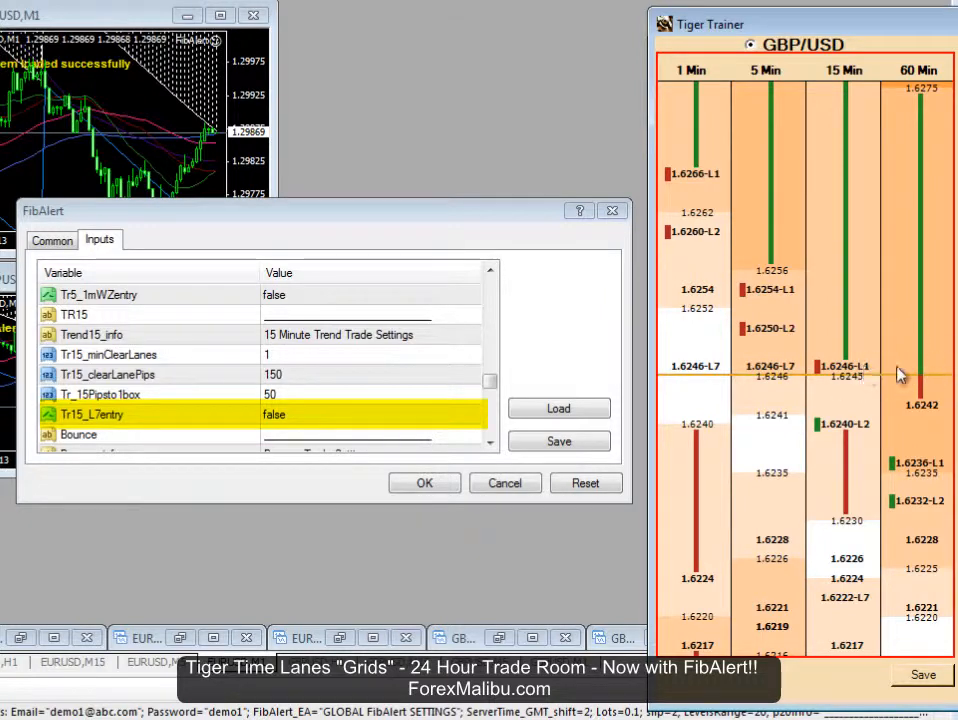
mouse_move(716, 204)
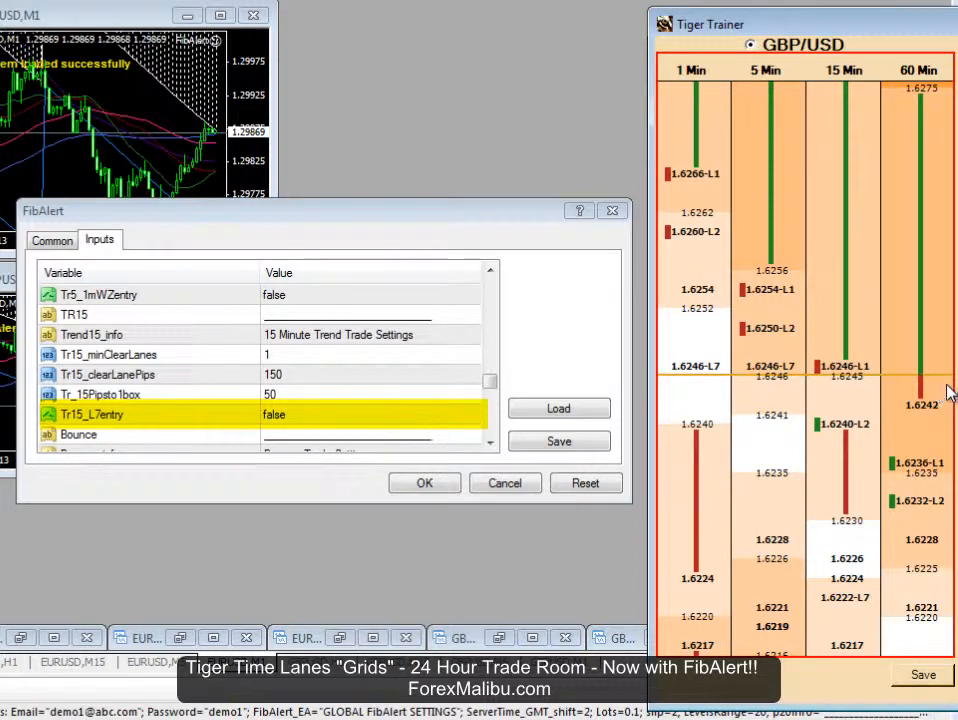
mouse_move(920, 300)
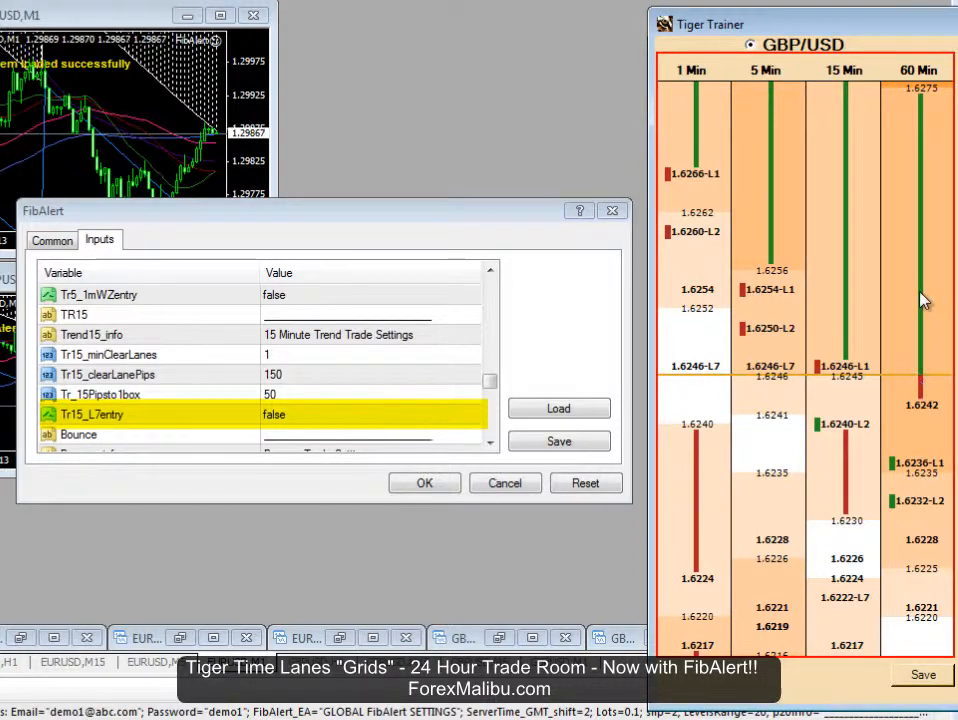
mouse_move(802, 380)
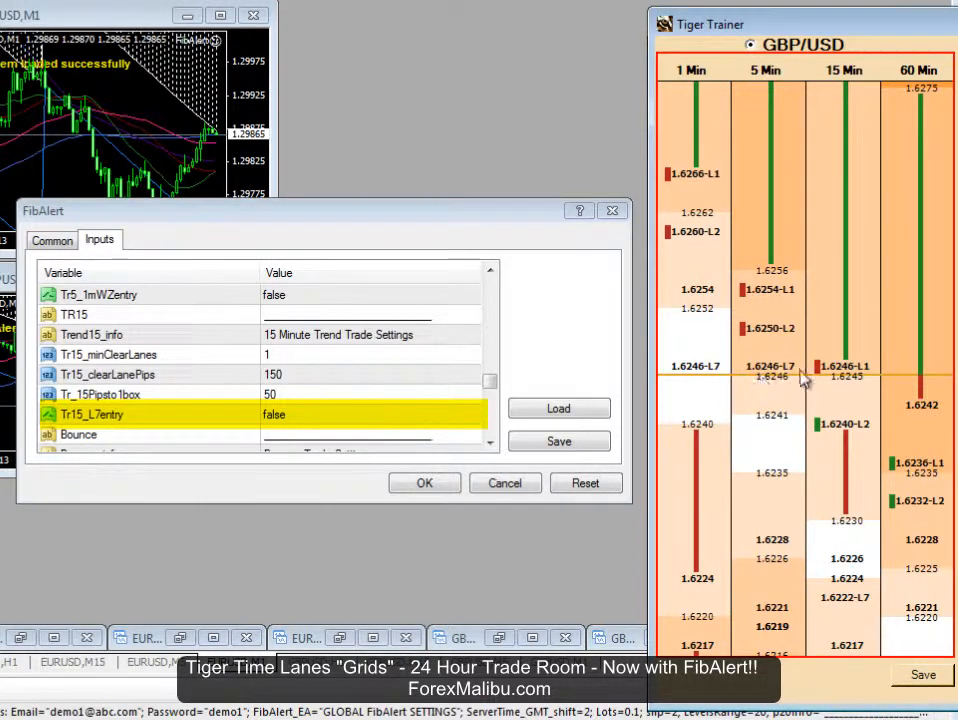